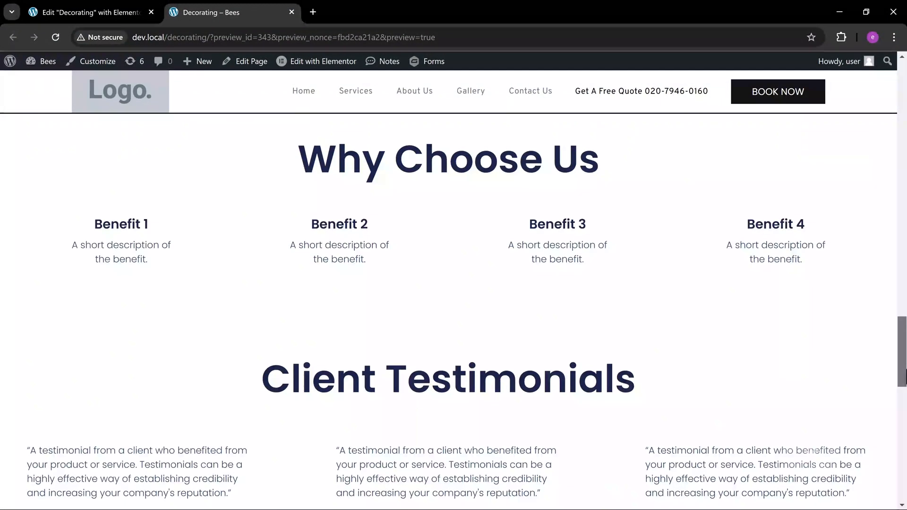
Scroll through the live Decorating page preview before returning to the editor.
scroll("down", 3)
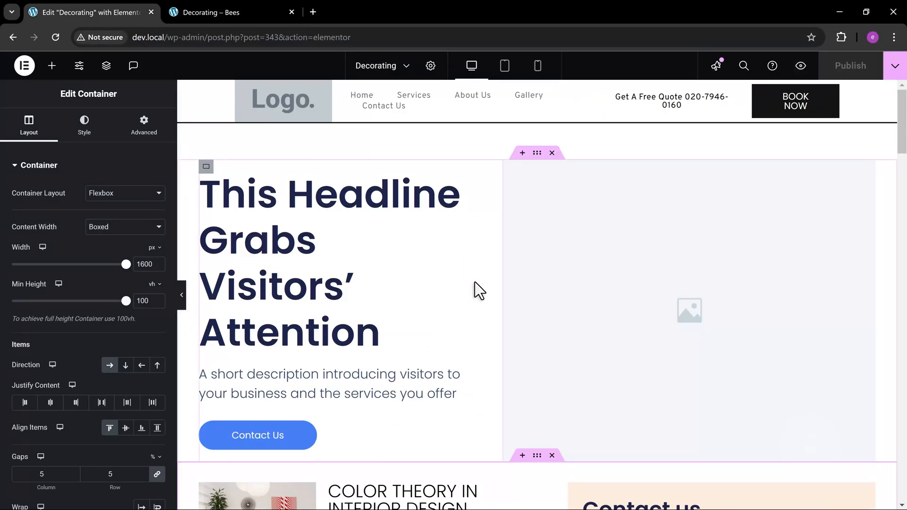
scroll("down", 3)
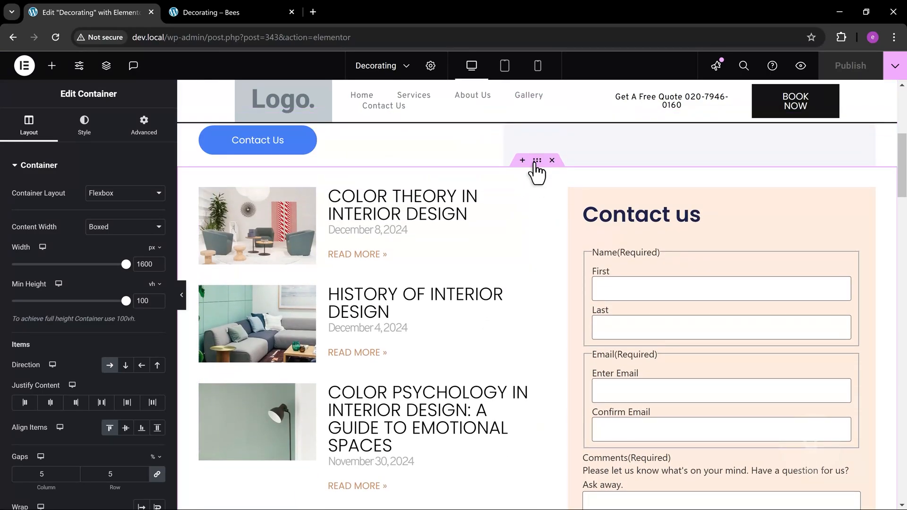
scroll("down", 3)
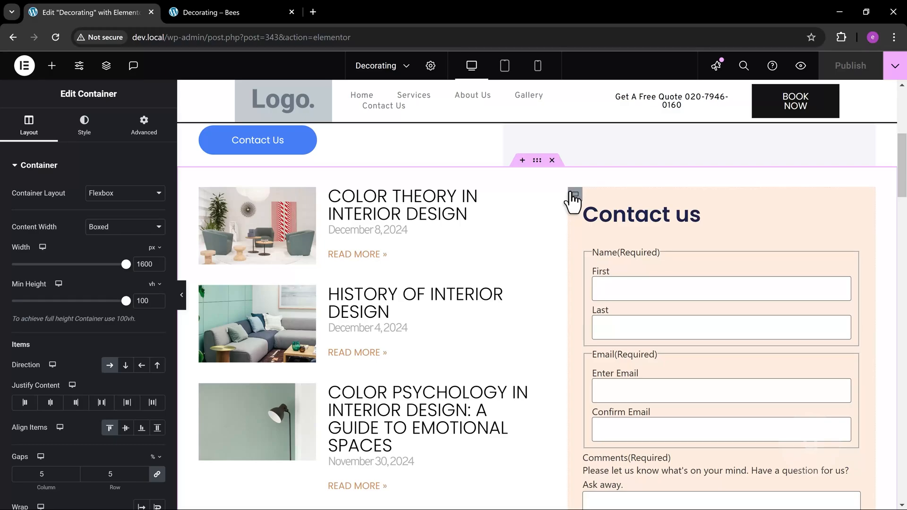
Select the contact form's Sidebar container and show it in the page structure tree.
left_click(144, 124)
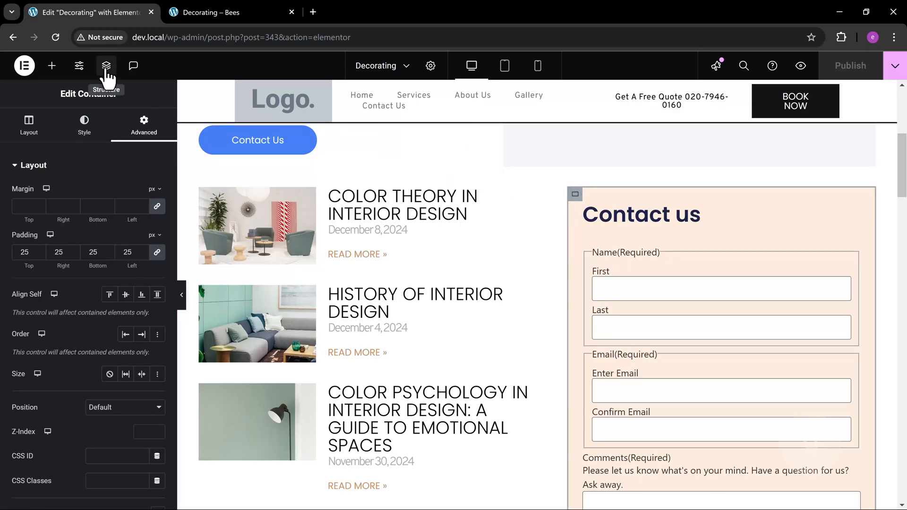
left_click(106, 66)
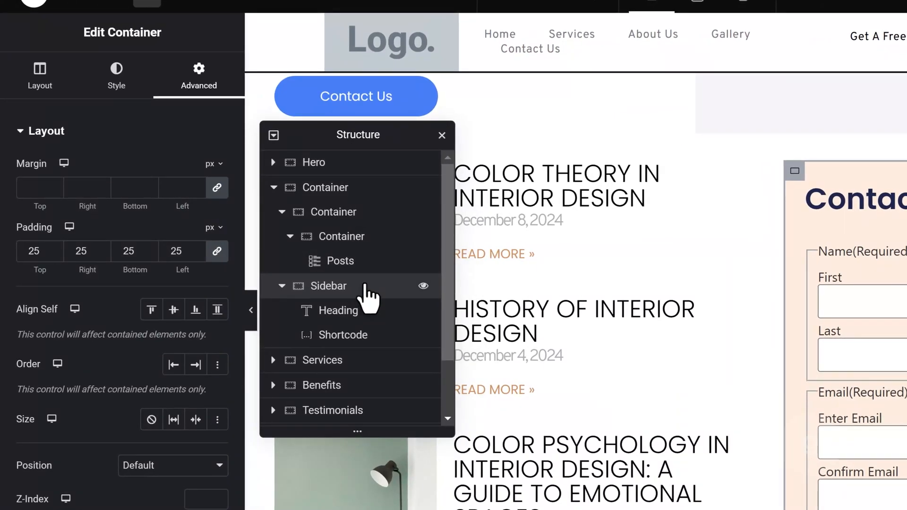
scroll("down", 3)
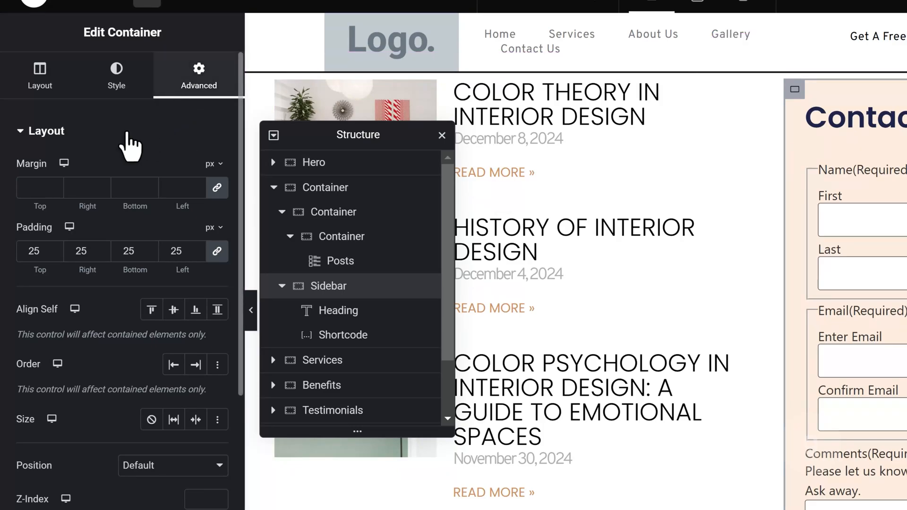
Under Motion Effects, set the Sidebar container's Sticky behaviour to Top.
scroll("down", 3)
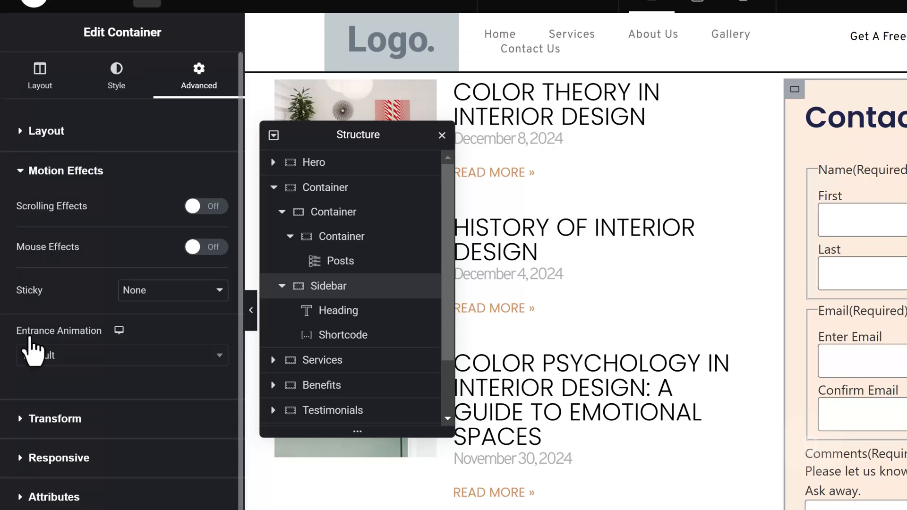
mouse_move(108, 298)
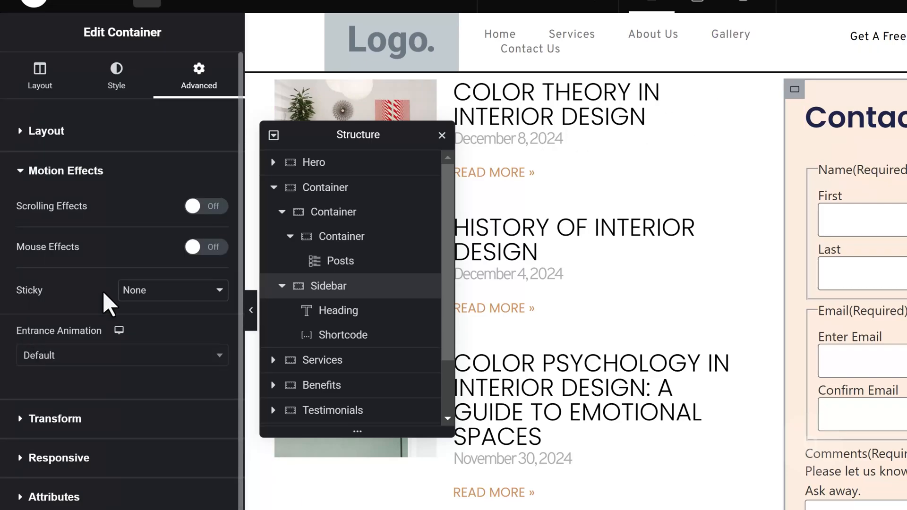
left_click(172, 290)
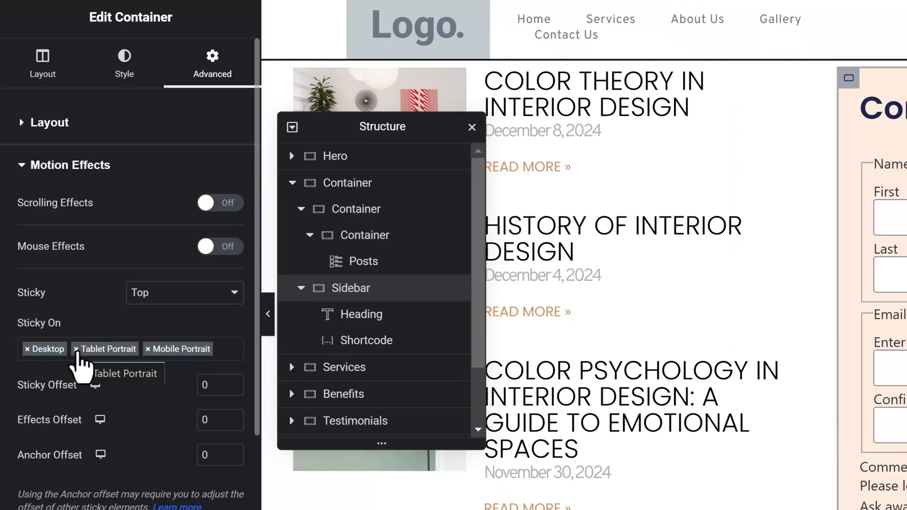
Remove Tablet Portrait and Mobile Portrait so the Sidebar sticks on Desktop only.
left_click(73, 349)
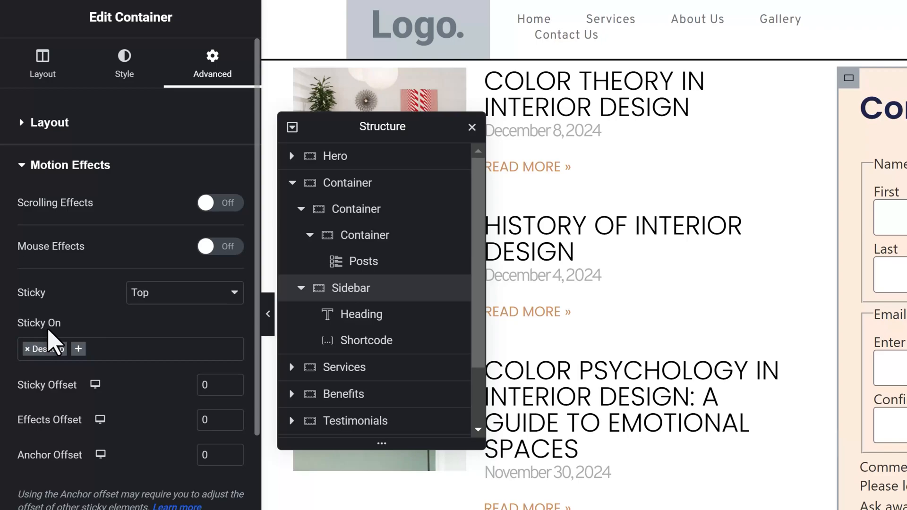
mouse_move(183, 399)
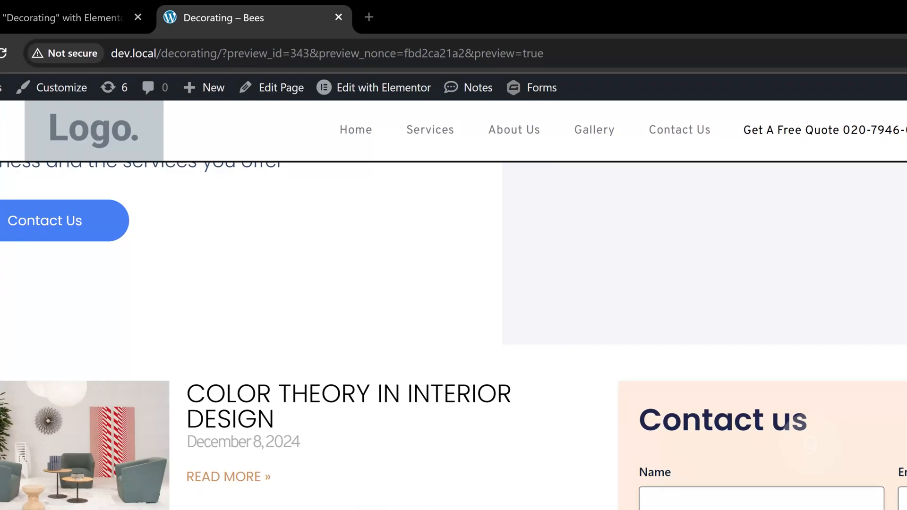
Inspect the preview's header in DevTools to confirm it is sticky with fixed positioning.
key("F12")
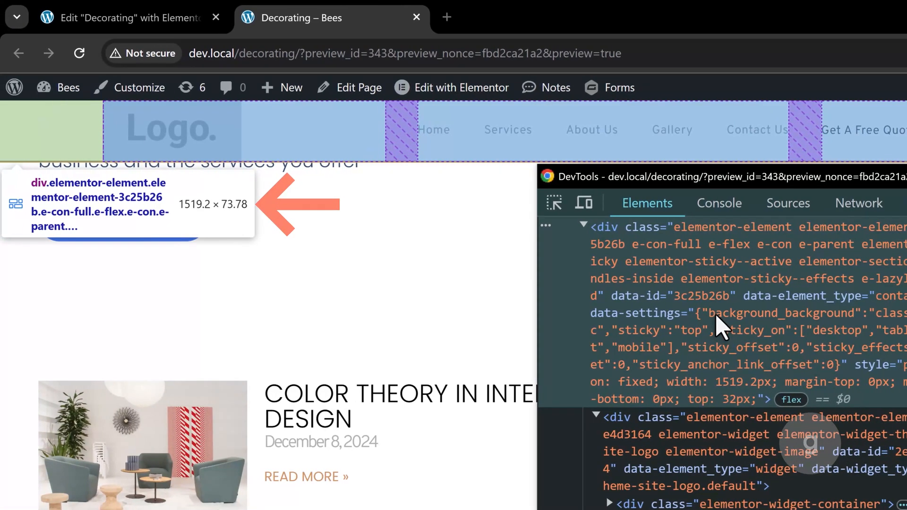
mouse_move(410, 206)
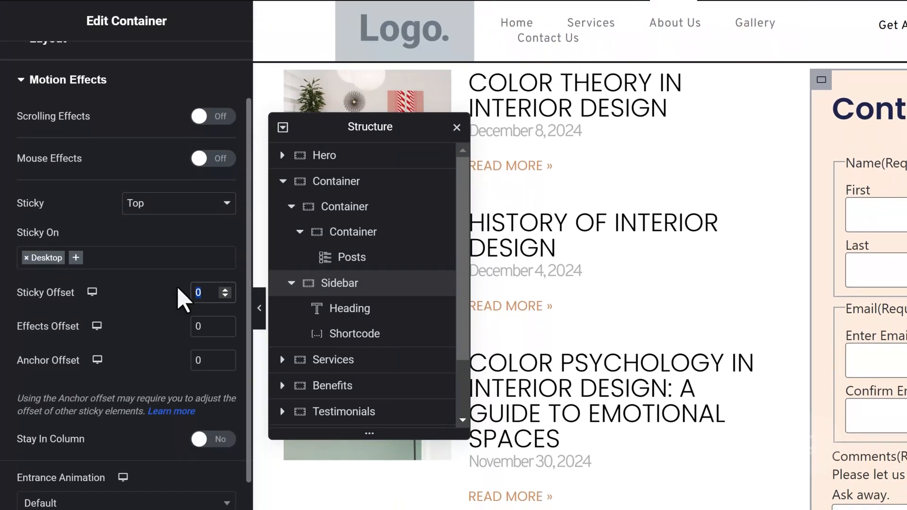
Set the Sidebar's sticky offset to 90 and scroll to check it sits below the header.
type("75")
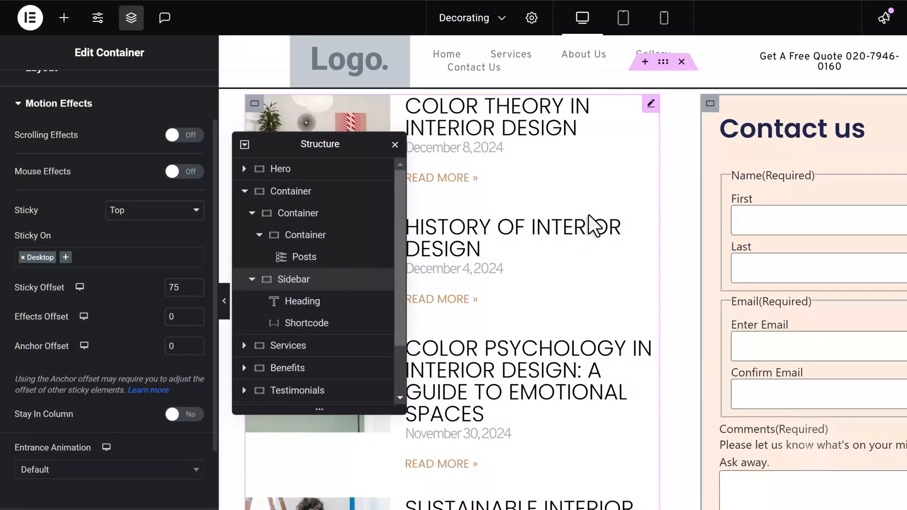
scroll("down", 3)
type("90")
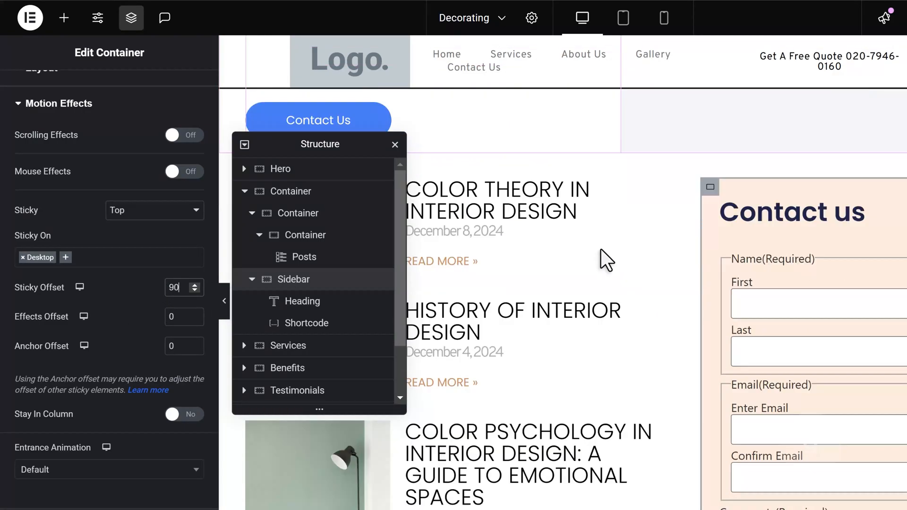
scroll("down", 3)
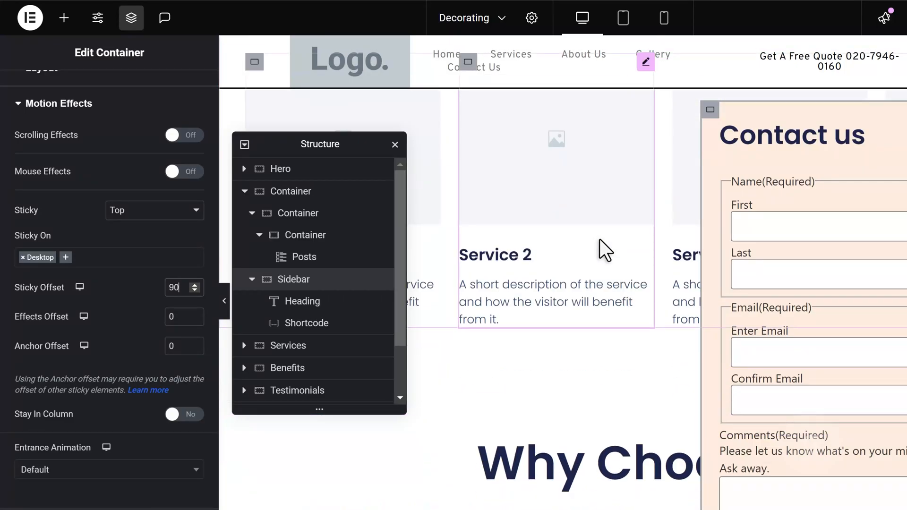
scroll("down", 3)
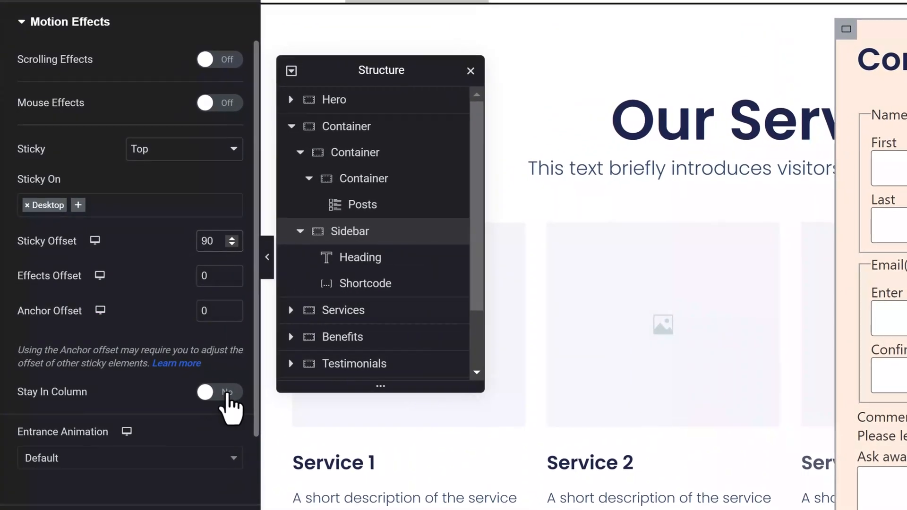
Turn Stay In Column on for the sticky Sidebar, then select the Contact us heading.
left_click(216, 392)
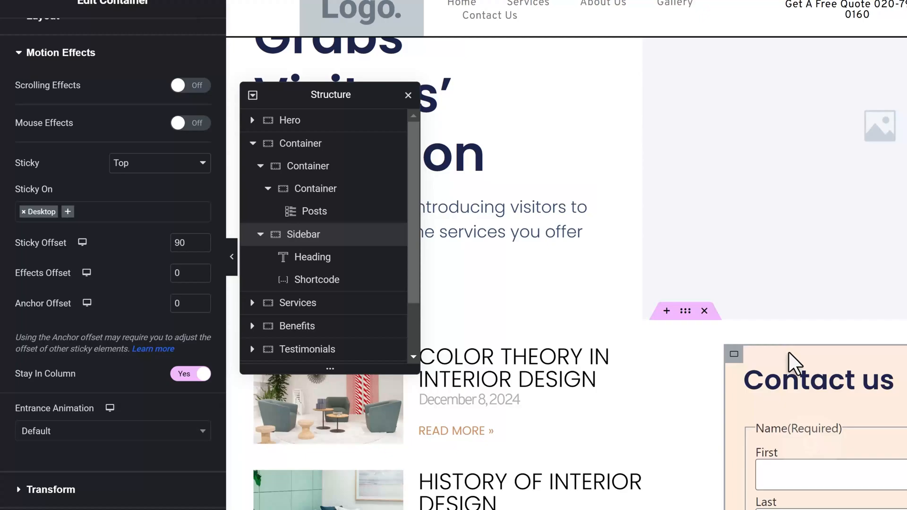
left_click(312, 257)
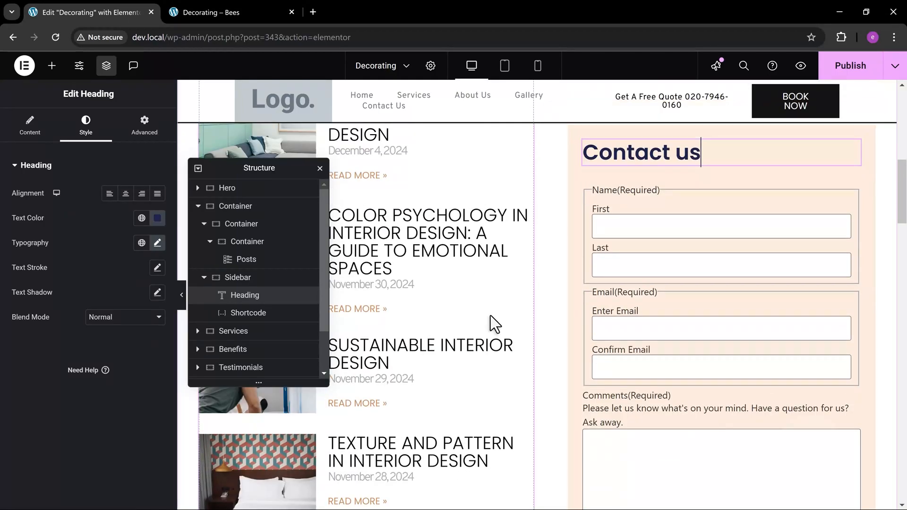
Scroll the reloaded Decorating preview to watch the contact form stay beside the posts.
scroll("down", 3)
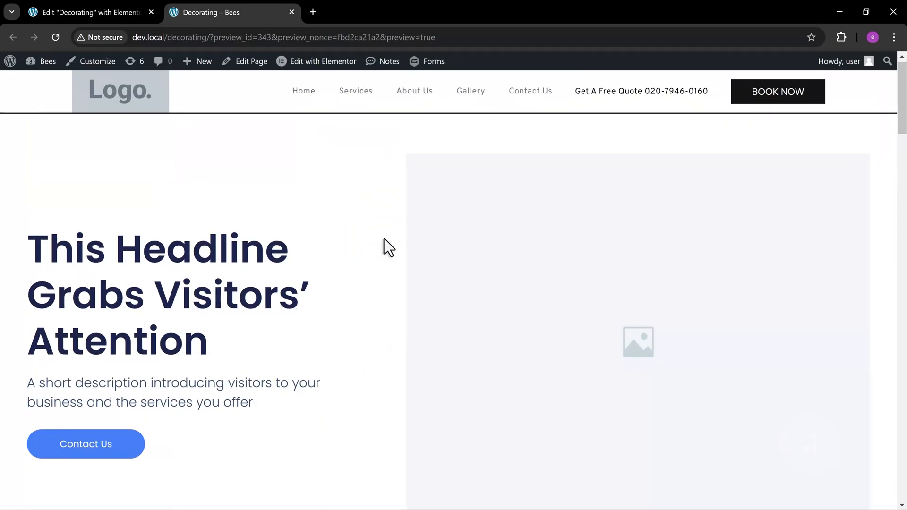
scroll("down", 3)
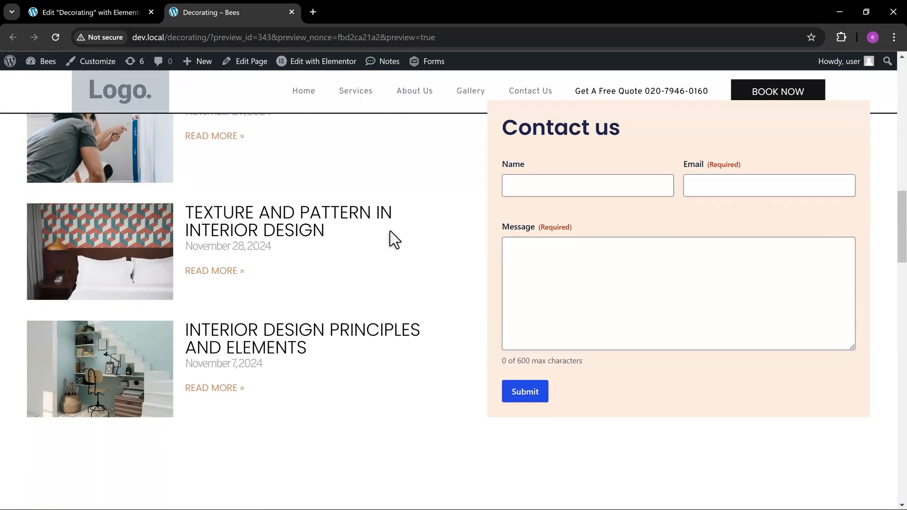
scroll("down", 3)
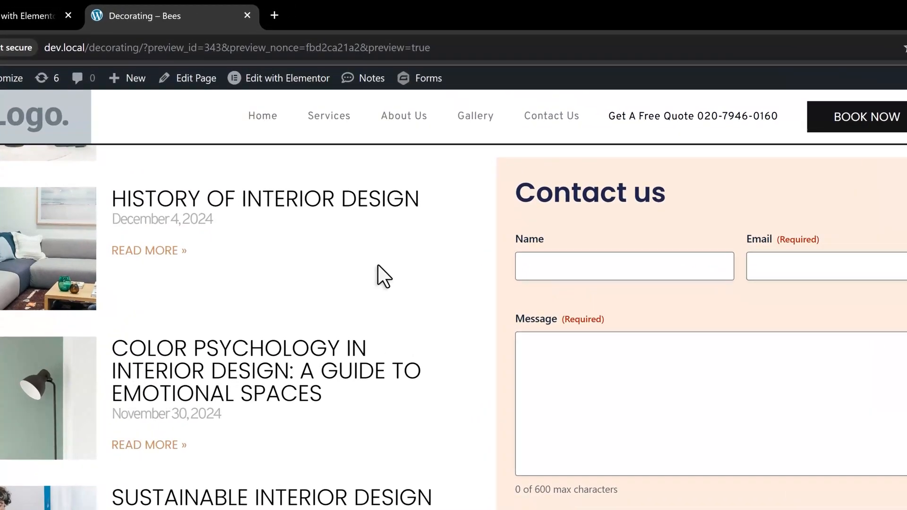
From the admin bar's Edit with Elementor menu, open the Header 2 template.
left_click(287, 77)
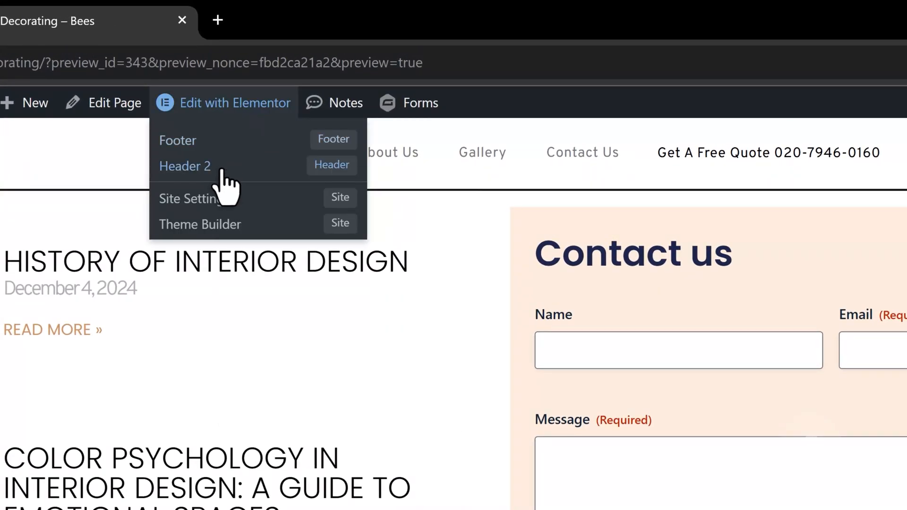
left_click(184, 167)
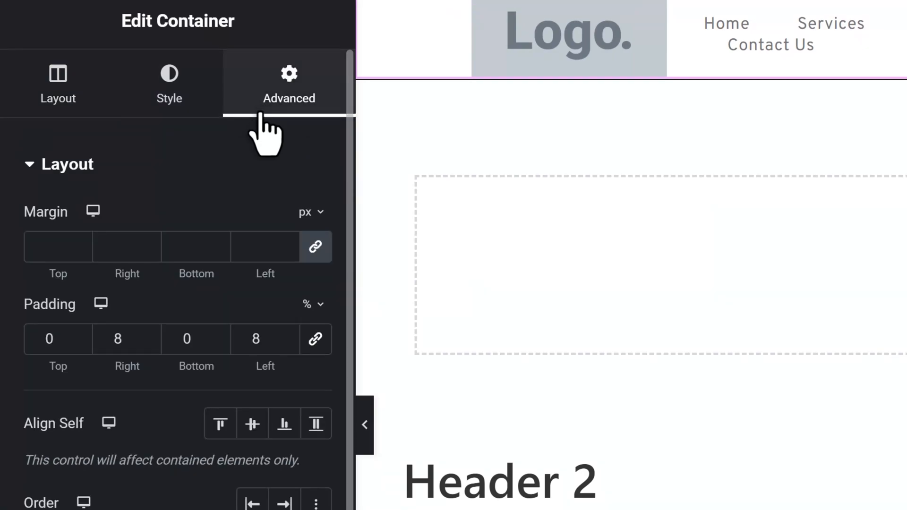
Set the header container's Z-Index to 9999 in its Advanced settings.
scroll("down", 3)
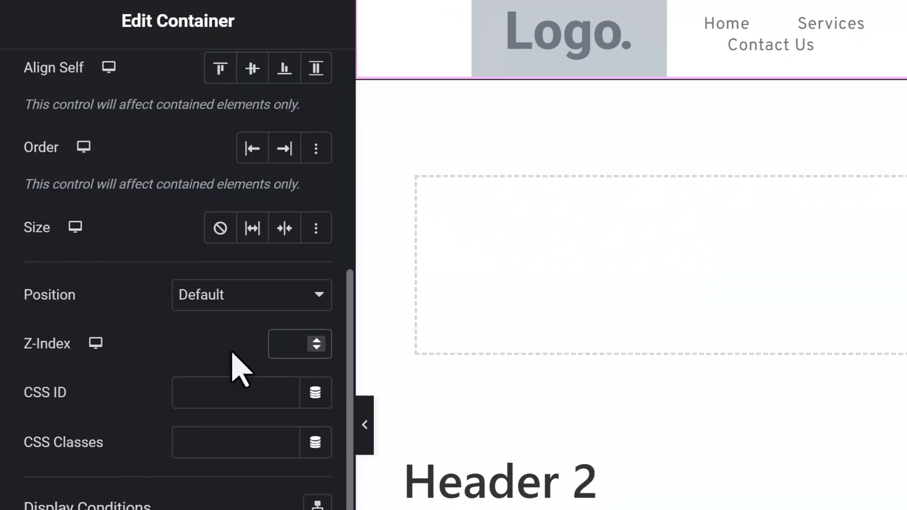
type("9999")
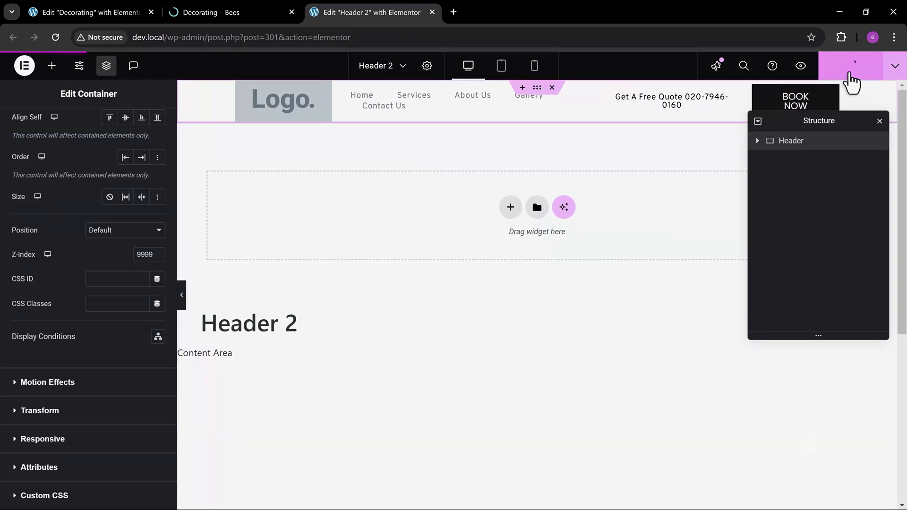
Publish the header template, then scroll the Decorating preview to confirm the form slides beneath the header.
left_click(213, 12)
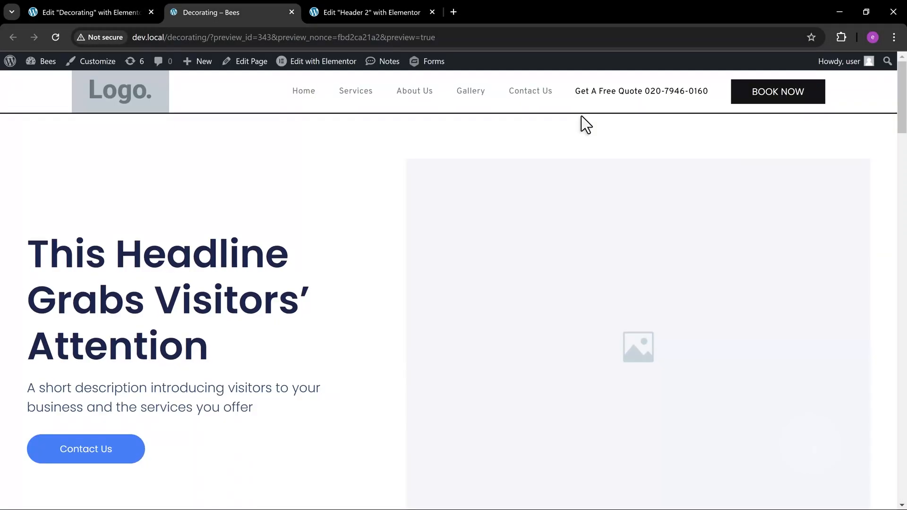
scroll("down", 3)
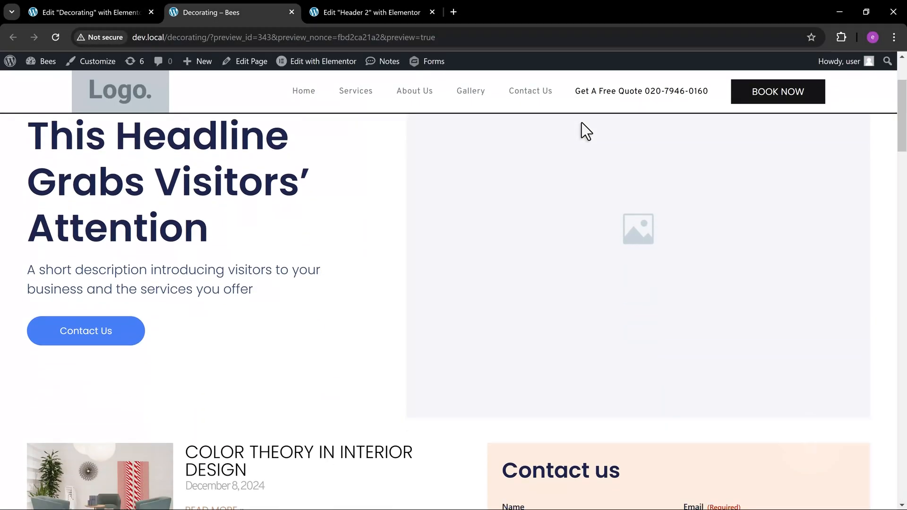
scroll("down", 3)
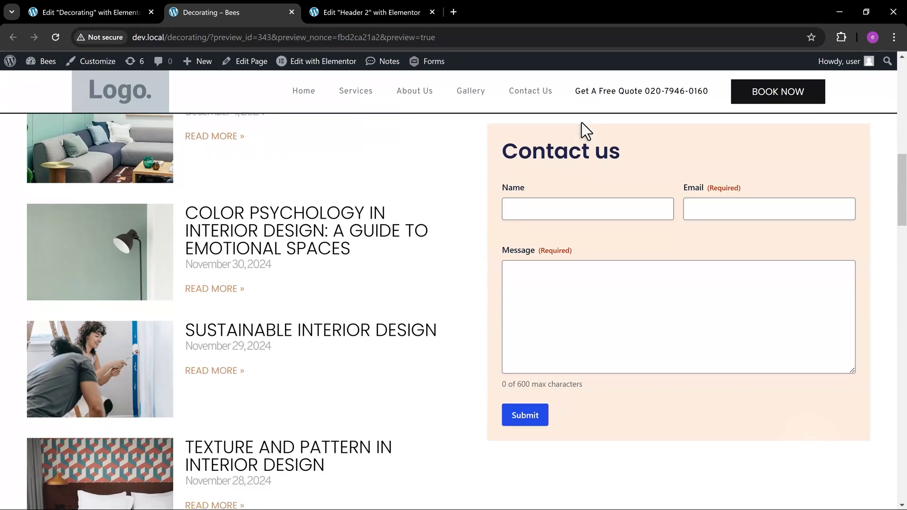
scroll("down", 3)
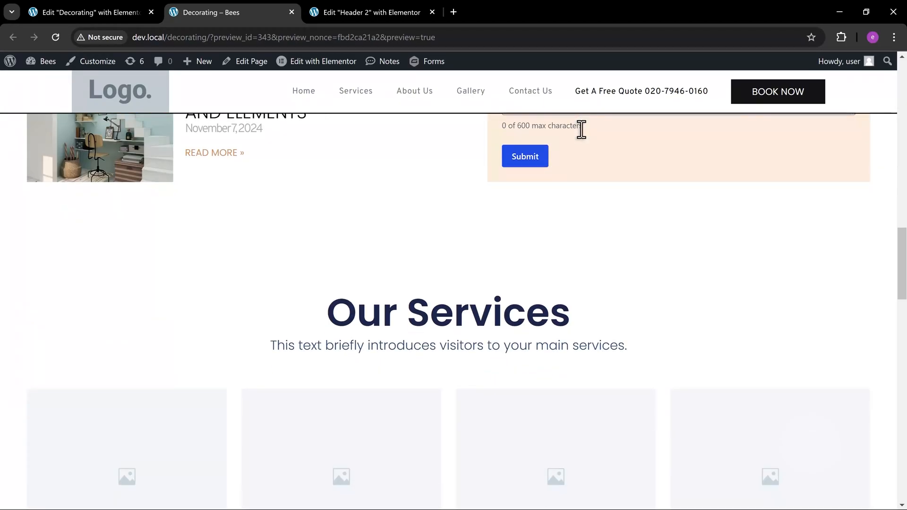